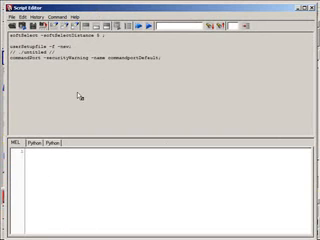
pyautogui.moveTo(72, 192)
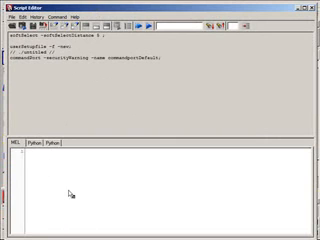
# Step: Re-run the polyCube command to create cubes up to pCube7, then clear the input pane
pyautogui.click(56, 18)
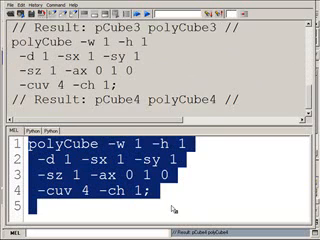
pyautogui.press('Return')
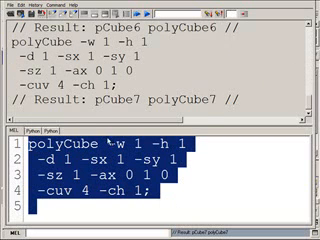
pyautogui.press('Delete')
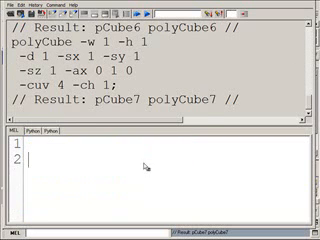